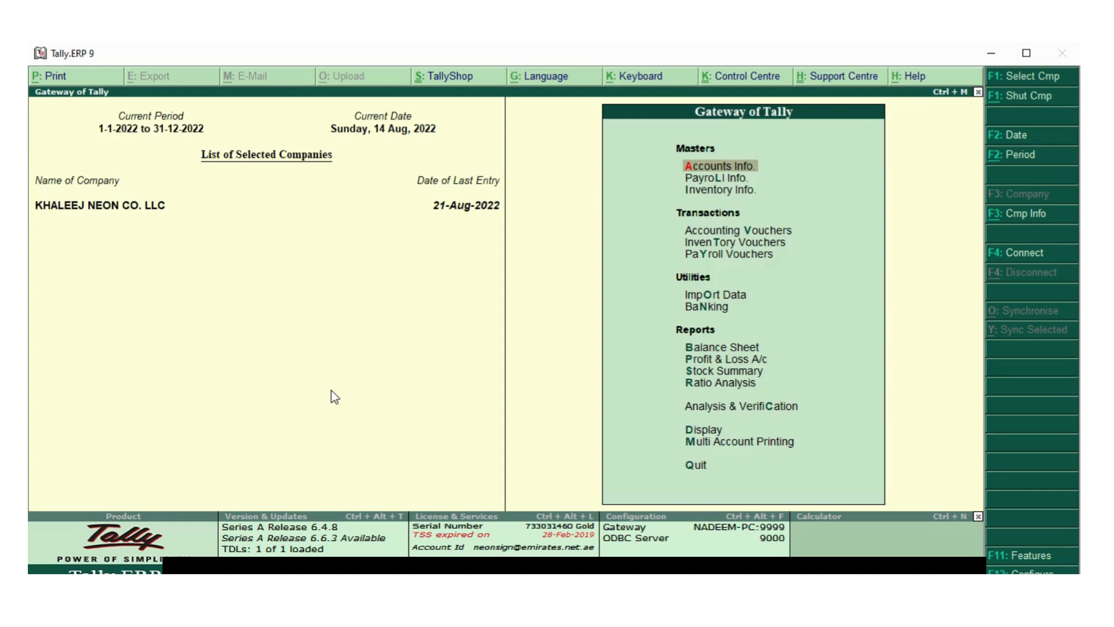
{"action": "mouse_move", "coordinate": [562, 356]}
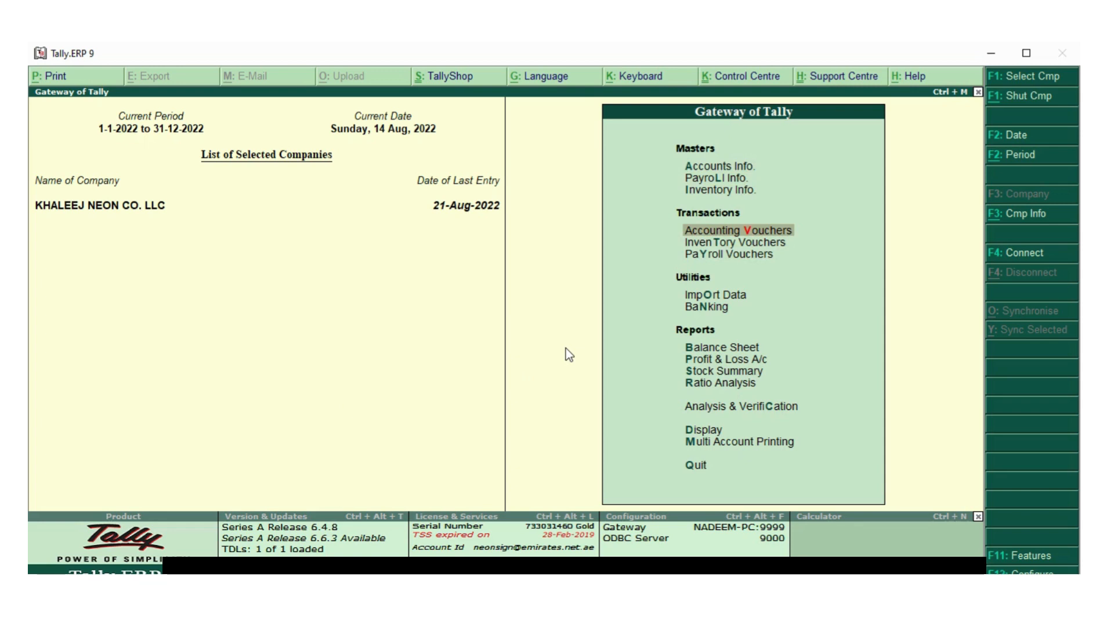
- Open Accounting Vouchers and switch to a blank Purchase voucher, number 352
{"action": "left_click", "coordinate": [732, 229]}
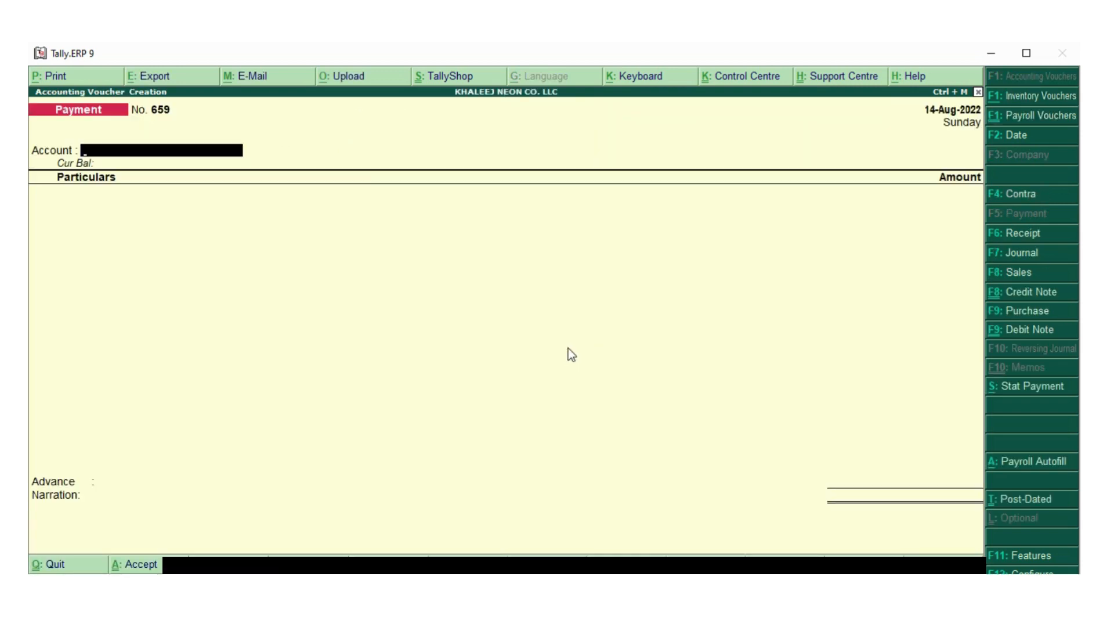
{"action": "mouse_move", "coordinate": [921, 494]}
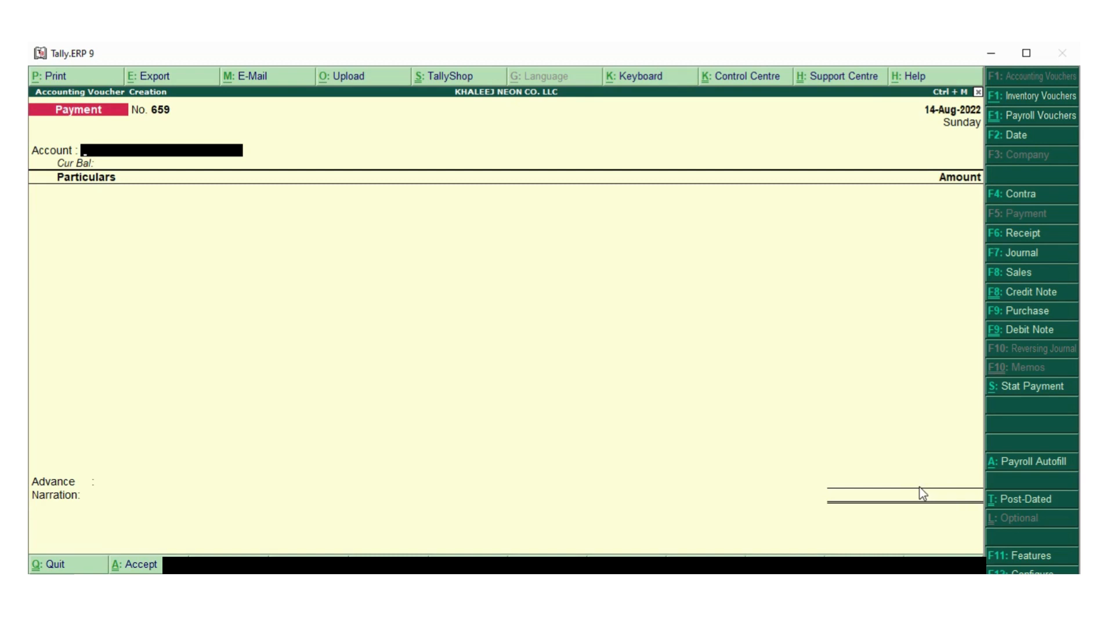
{"action": "mouse_move", "coordinate": [925, 282]}
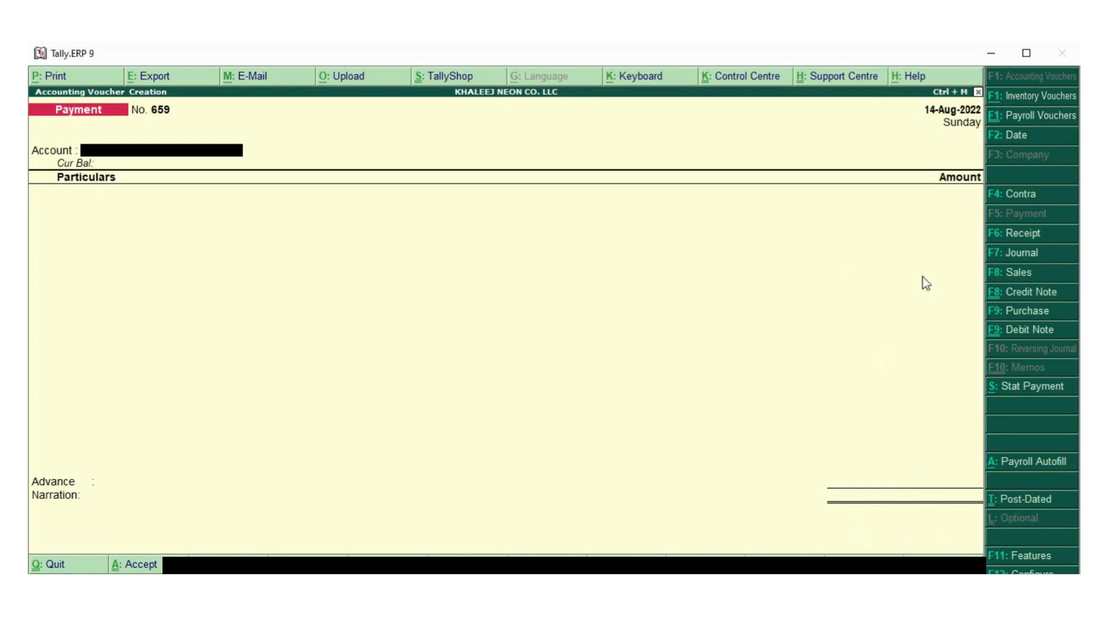
{"action": "mouse_move", "coordinate": [1034, 316]}
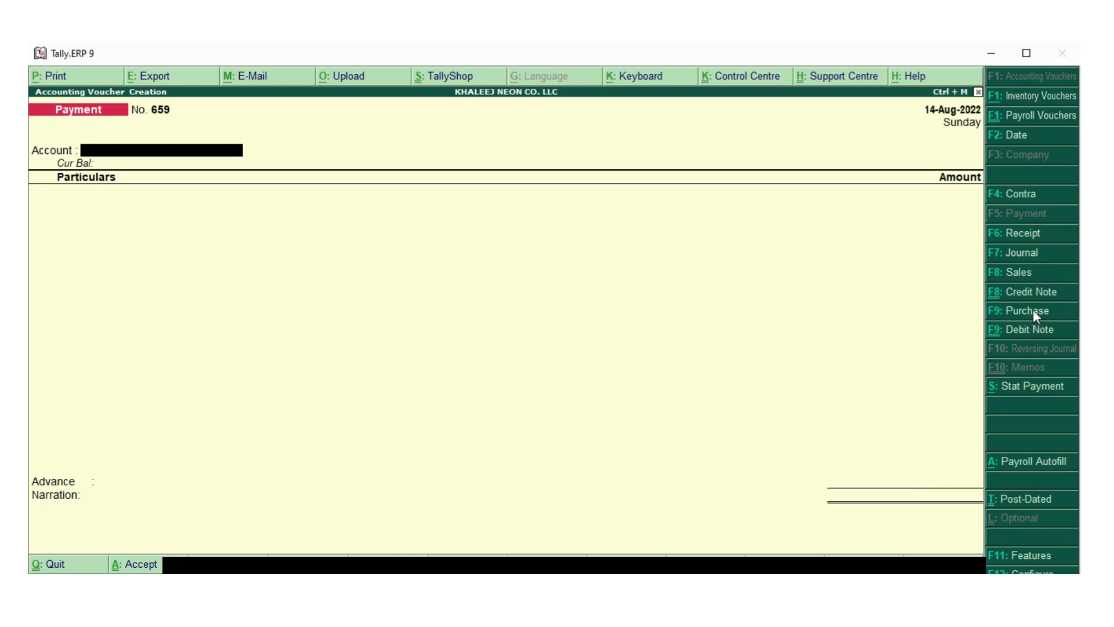
{"action": "left_click", "coordinate": [1021, 310]}
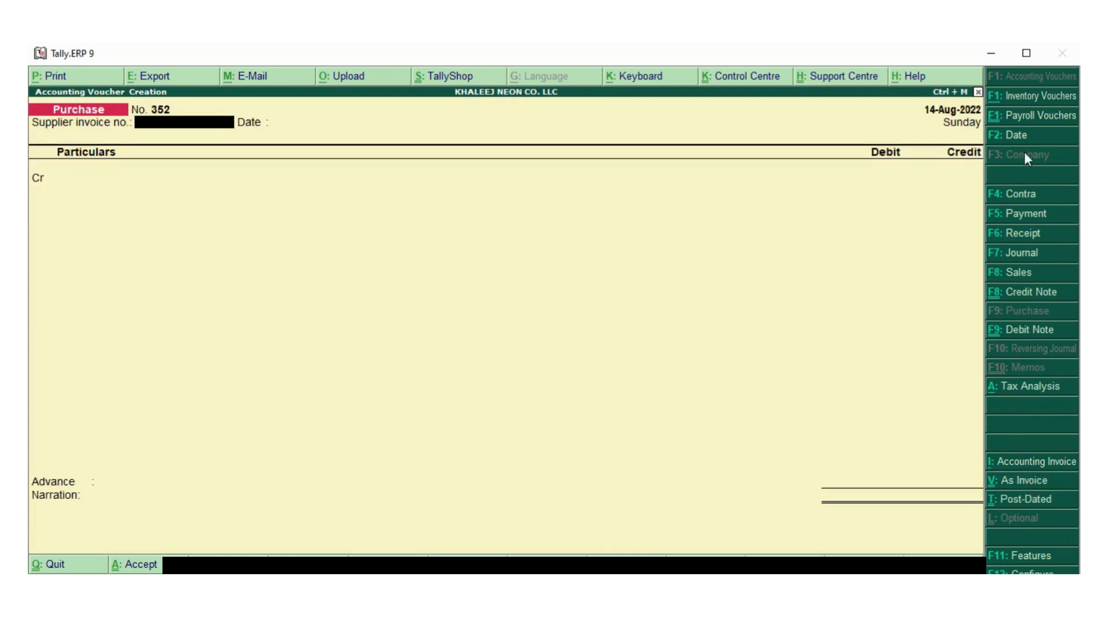
{"action": "mouse_move", "coordinate": [1028, 145]}
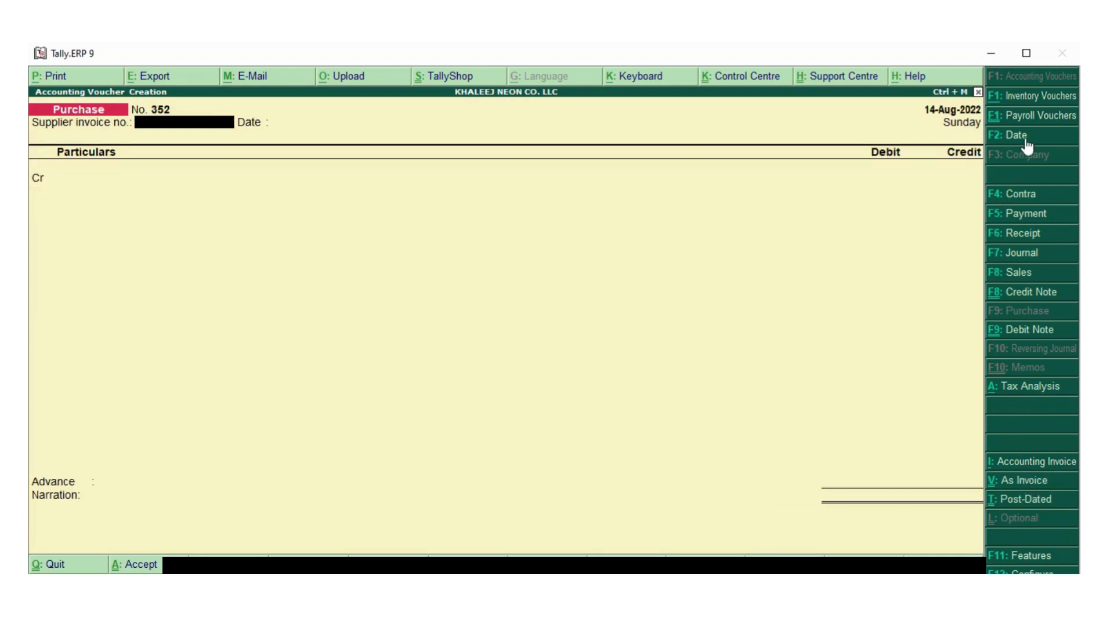
- Redate the Purchase voucher to 13 Aug 2022, renumbering it 349
{"action": "left_click", "coordinate": [1016, 134]}
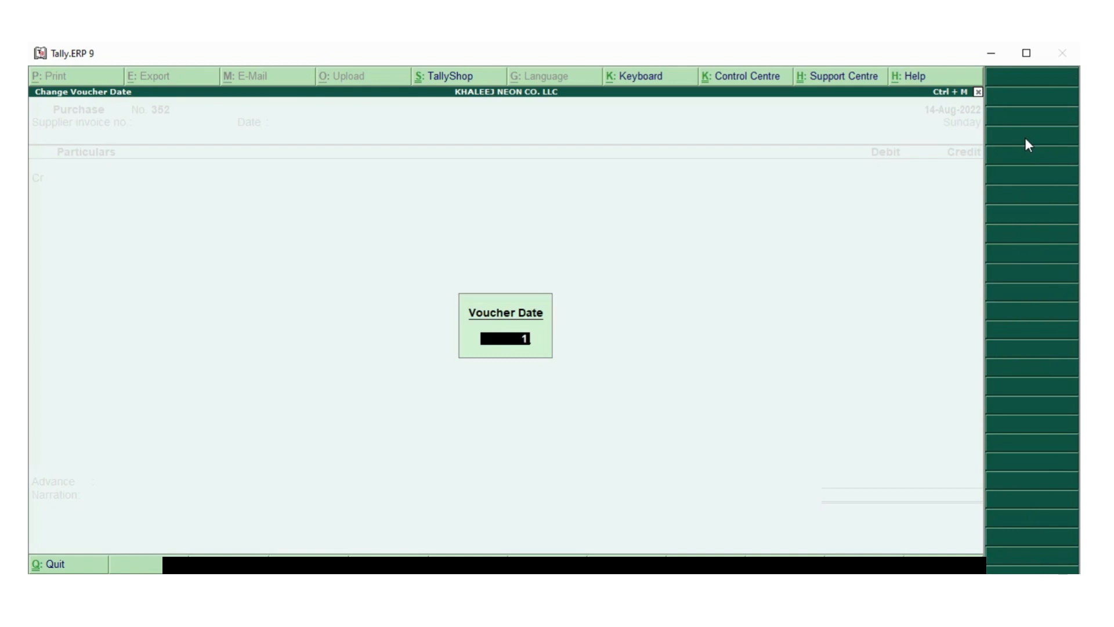
{"action": "type", "text": "3/8"}
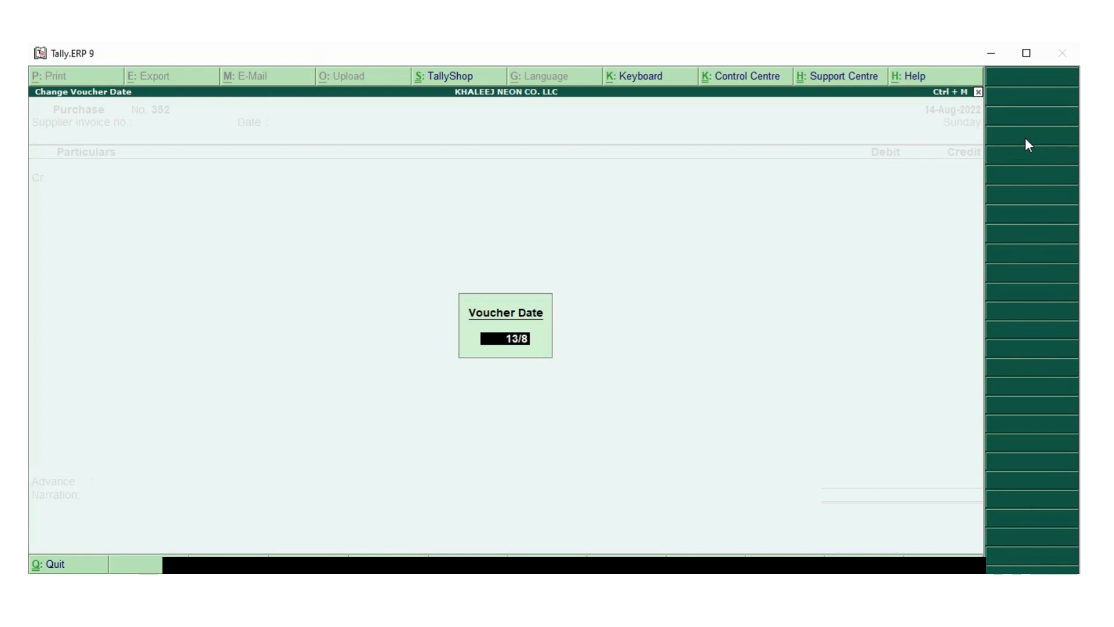
{"action": "type", "text": "22"}
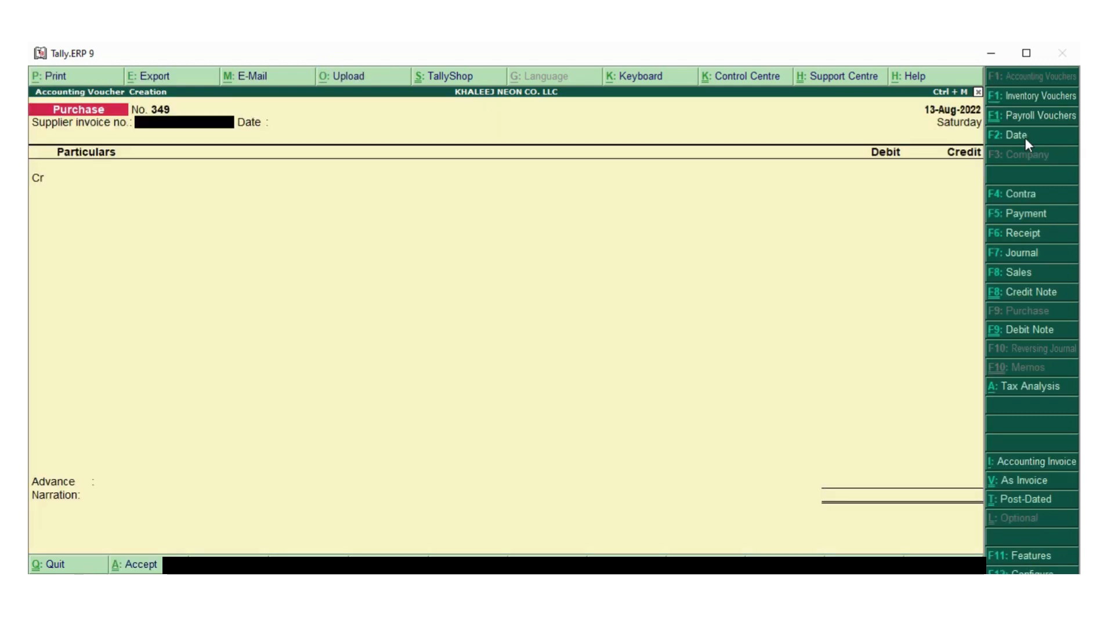
- Enter supplier invoice number am007211 on the purchase voucher
{"action": "type", "text": "a"}
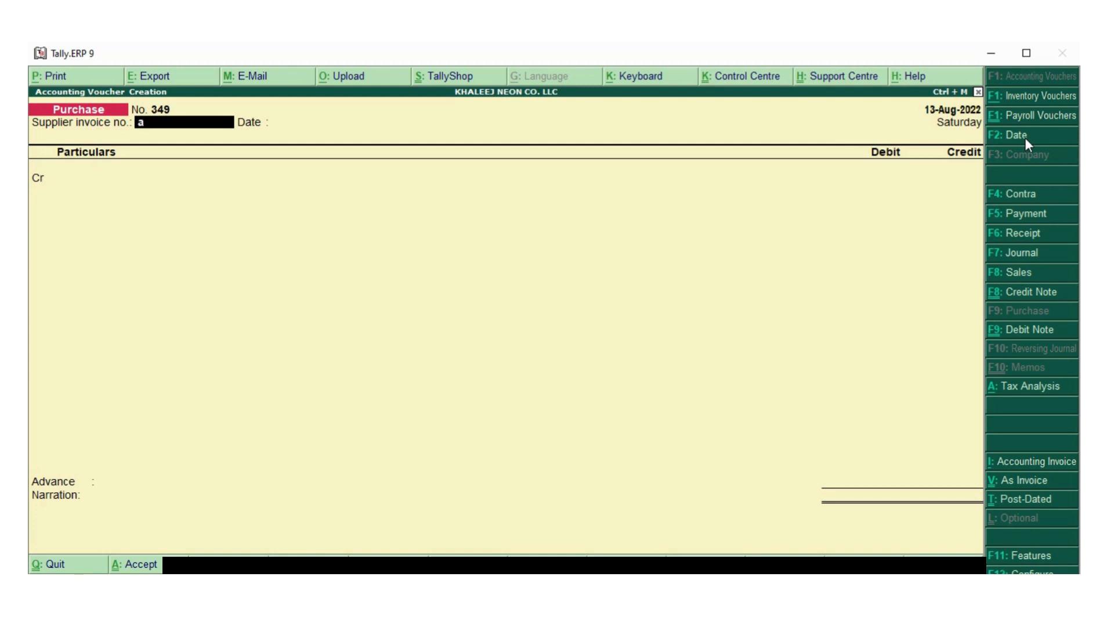
{"action": "type", "text": "m007211"}
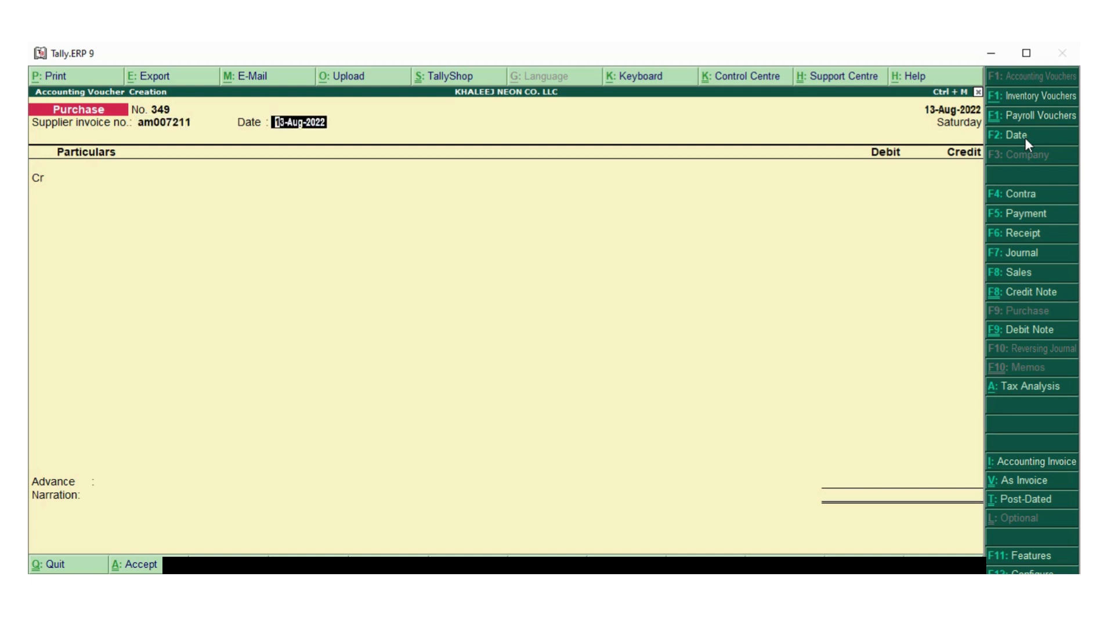
- Search the supplier ledger list for 'Am Bui', then start a new ledger under Accounts Info
{"action": "left_click", "coordinate": [128, 177]}
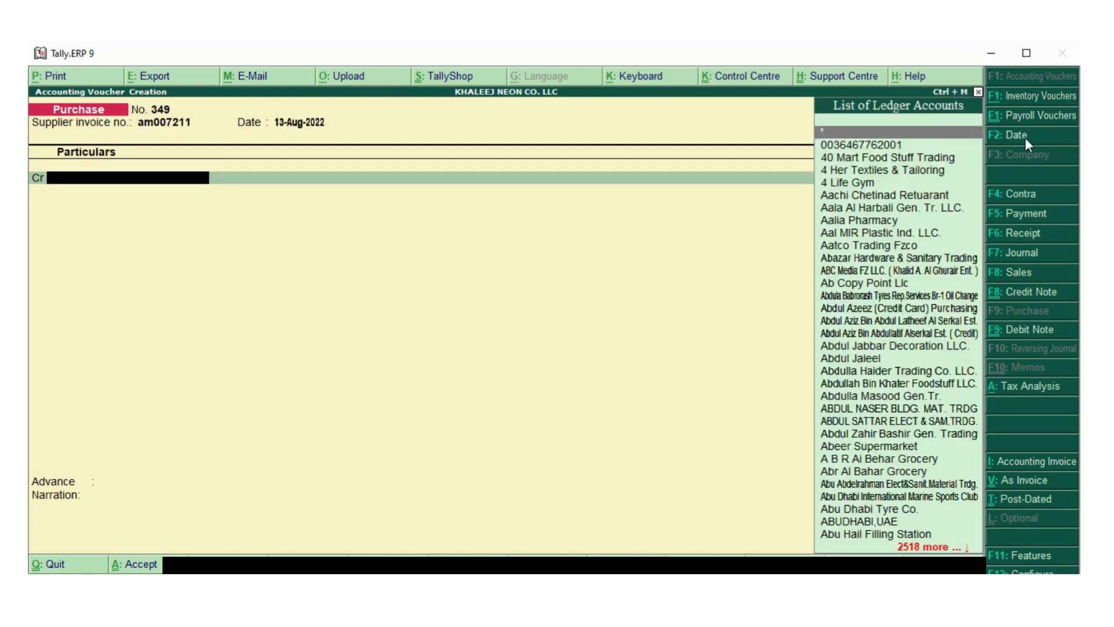
{"action": "type", "text": "Am"}
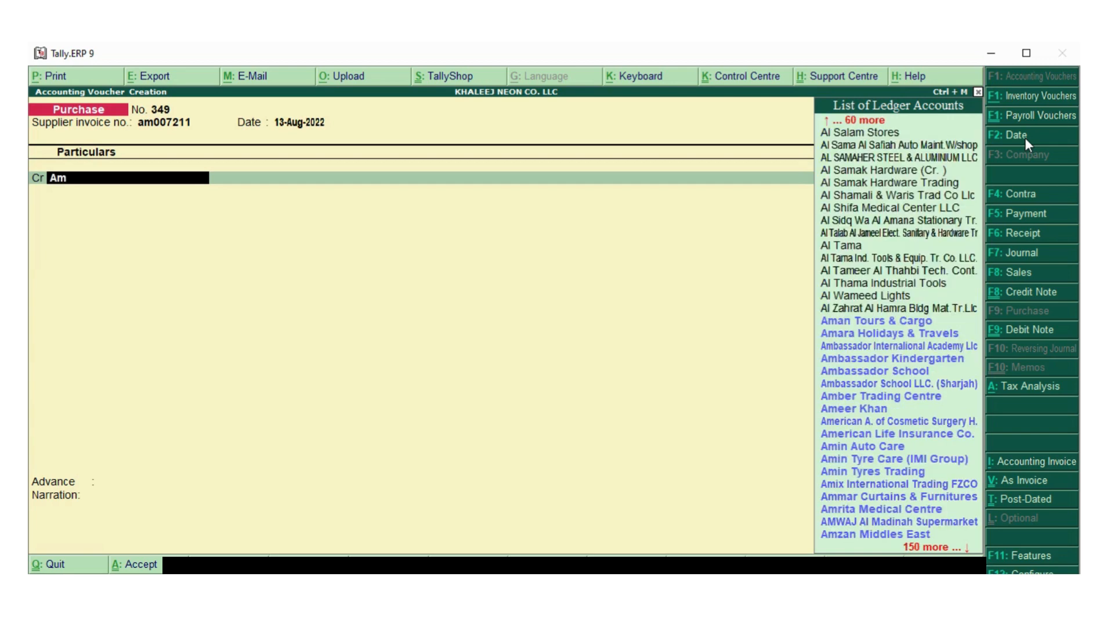
{"action": "type", "text": "Bui"}
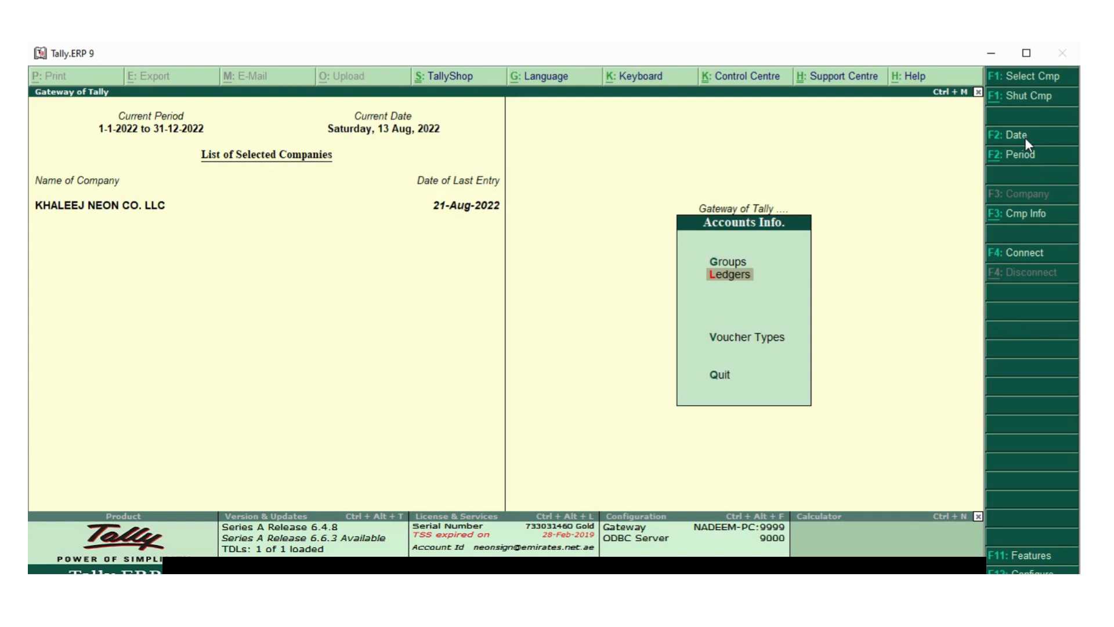
{"action": "left_click", "coordinate": [730, 274]}
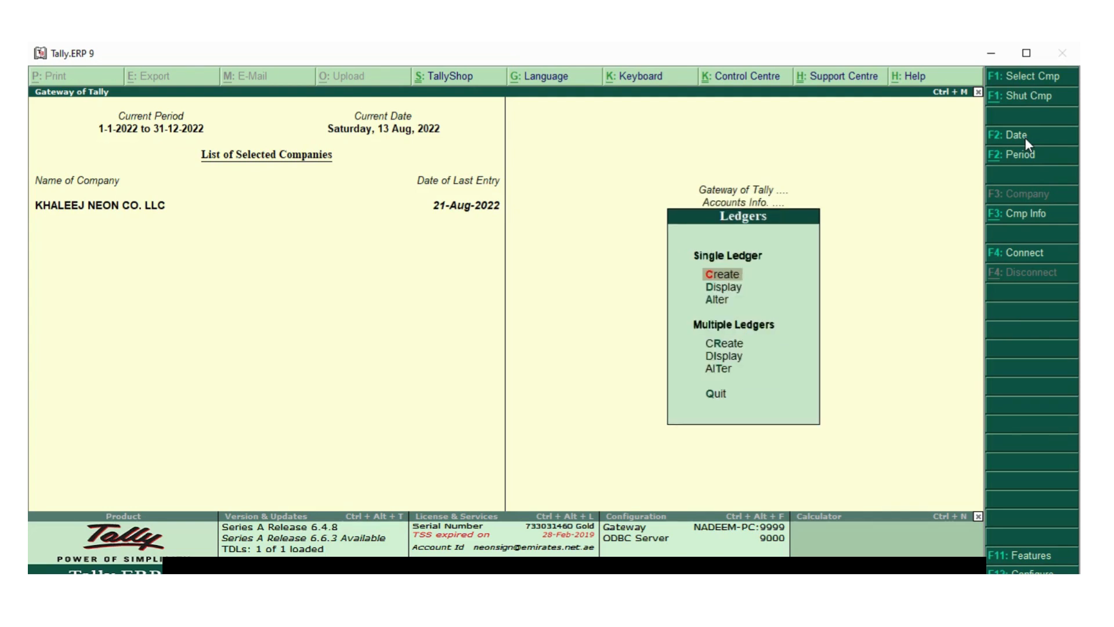
{"action": "left_click", "coordinate": [722, 273]}
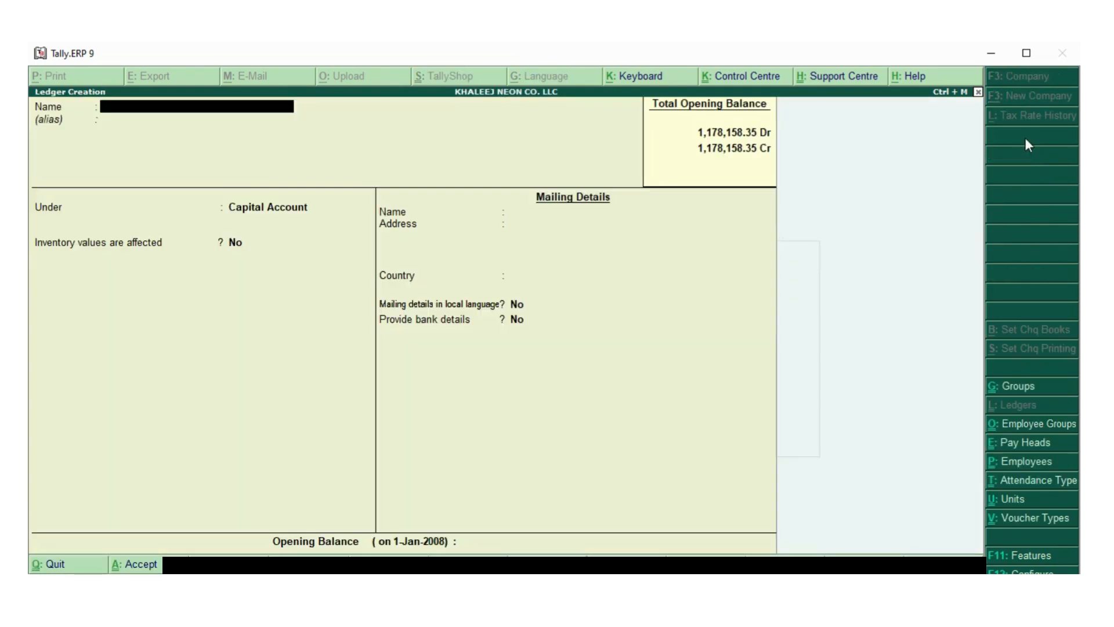
- Name the new ledger 'Am Building Materials Trading' and confirm the name
{"action": "type", "text": "A"}
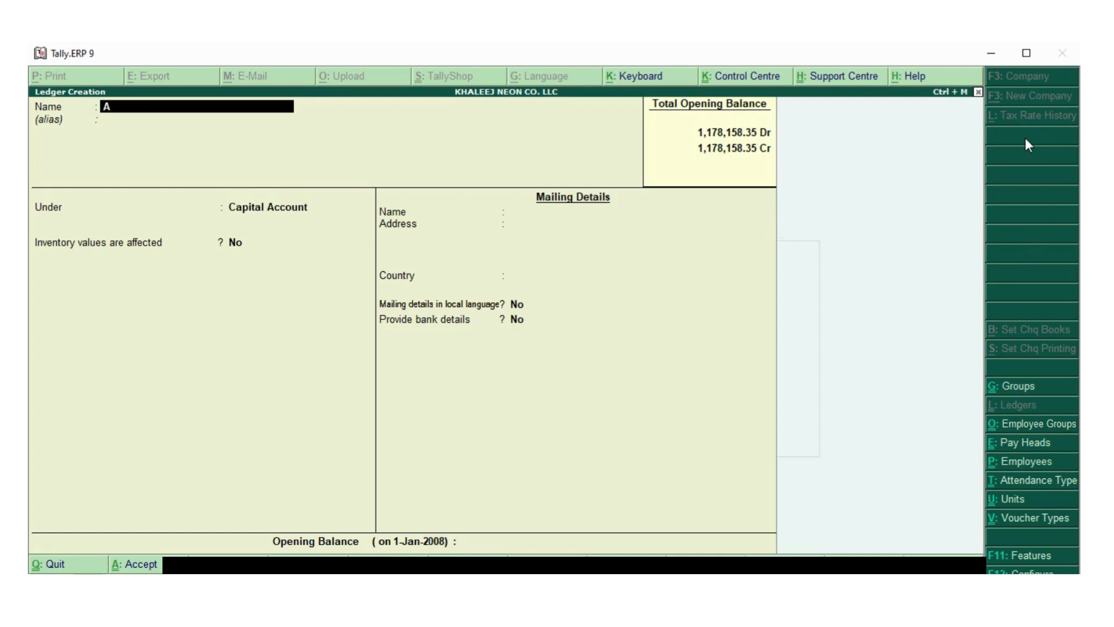
{"action": "type", "text": "m Build"}
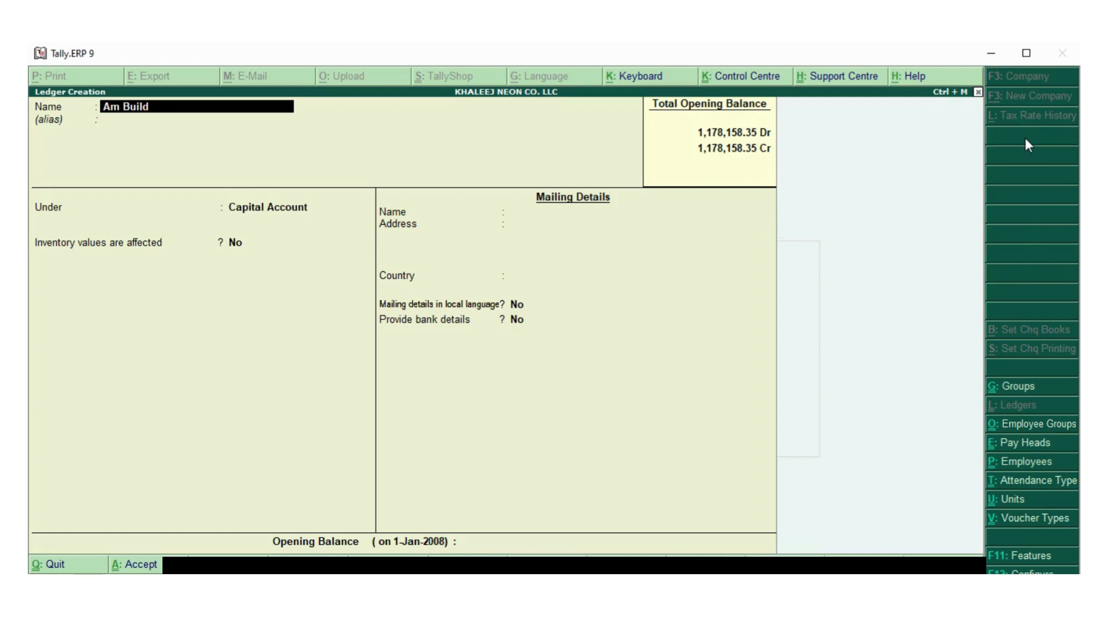
{"action": "type", "text": "ing Materials Tr"}
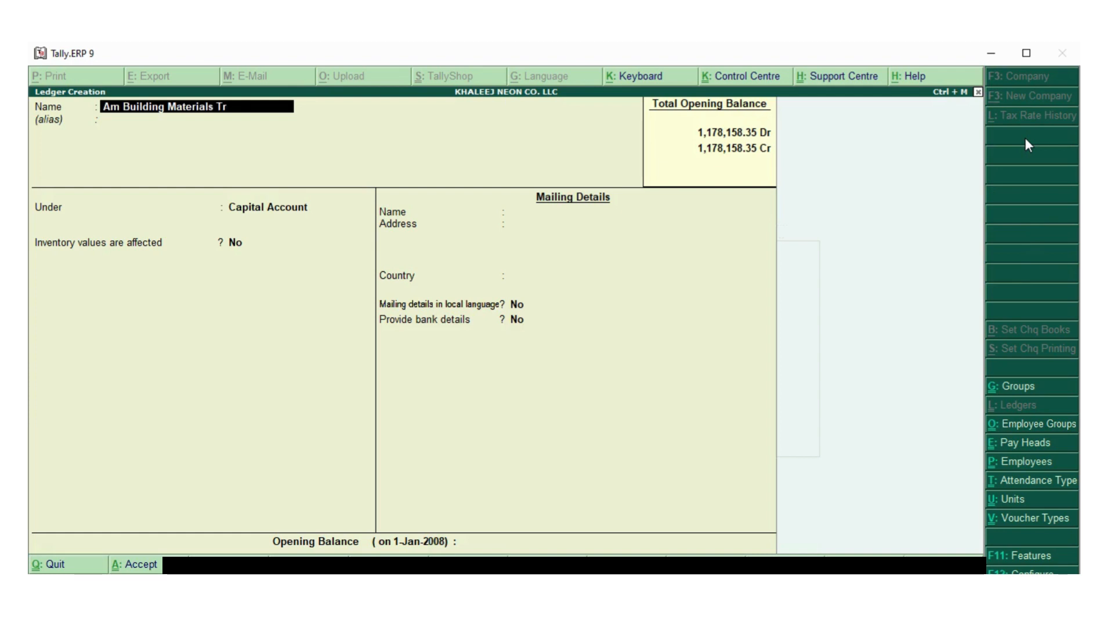
{"action": "type", "text": "adin"}
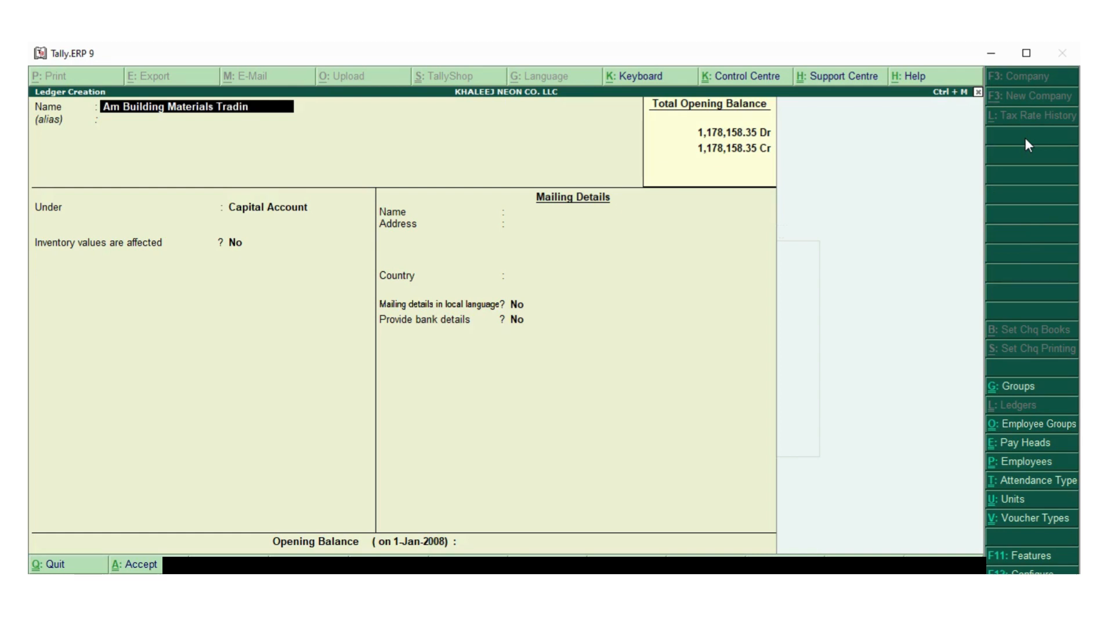
{"action": "left_click", "coordinate": [267, 207]}
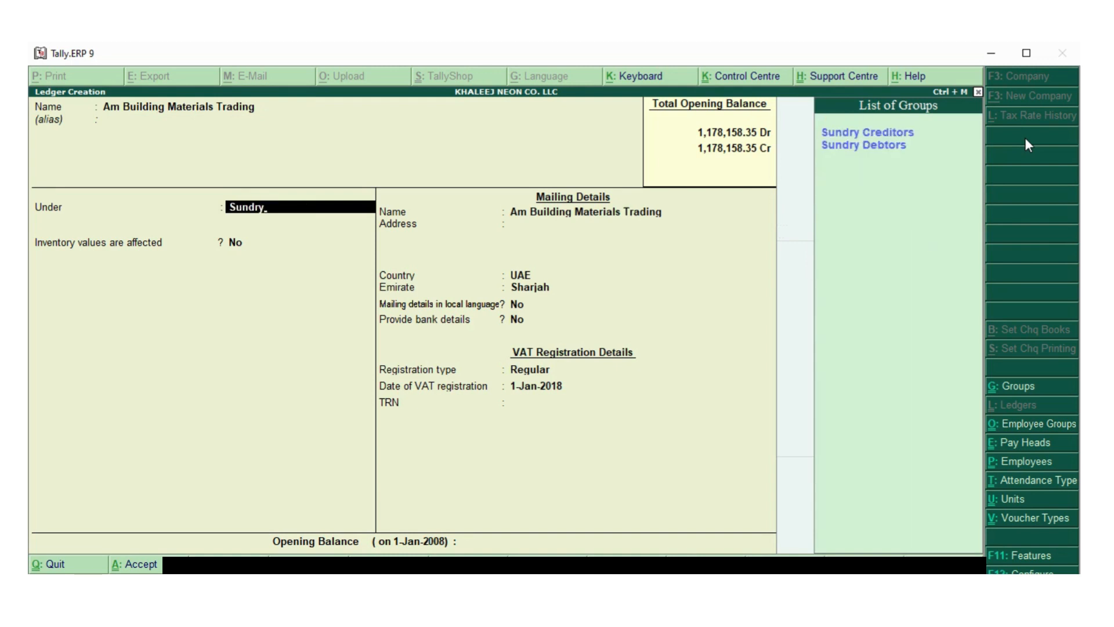
- Place the ledger under Sundry Creditors and enter its Ajman address and phone number
{"action": "left_click", "coordinate": [864, 133]}
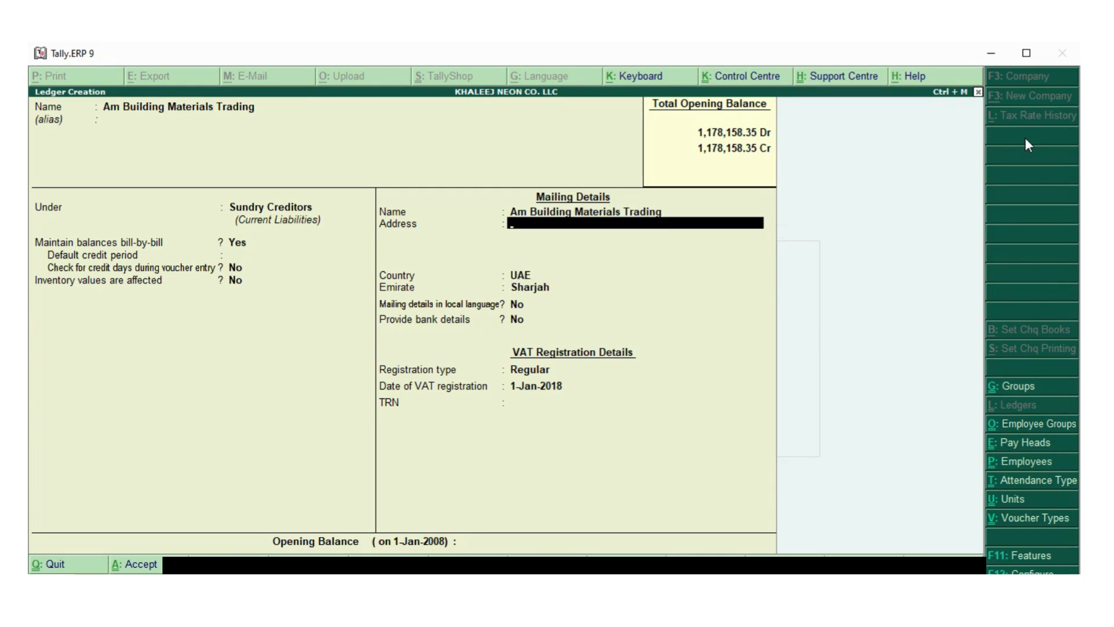
{"action": "type", "text": "Ajman,Uae-"}
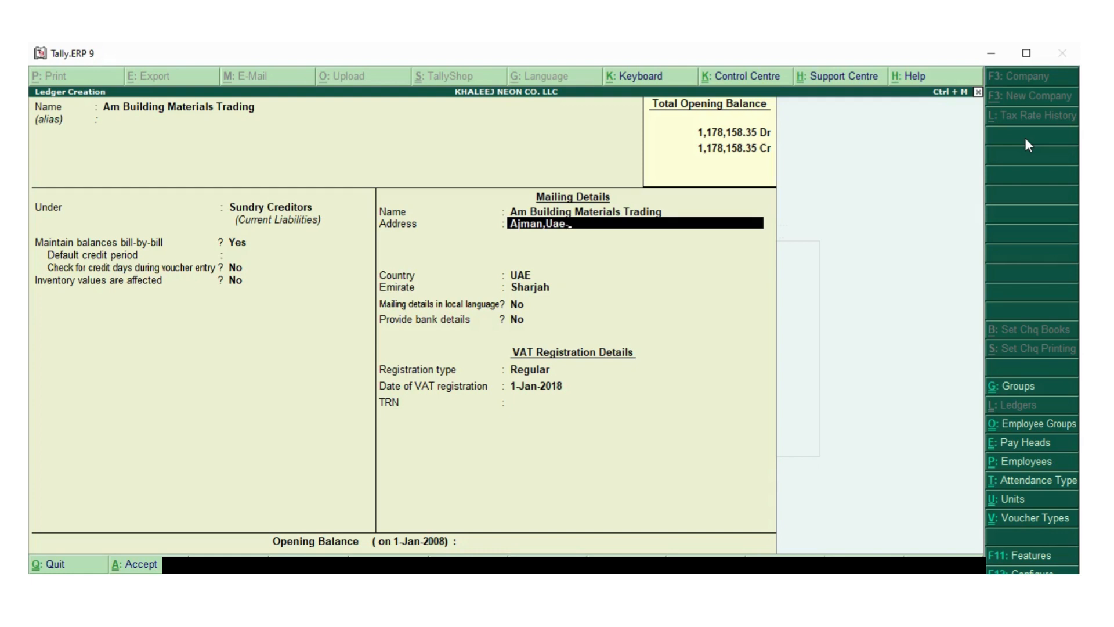
{"action": "type", "text": "Tel"}
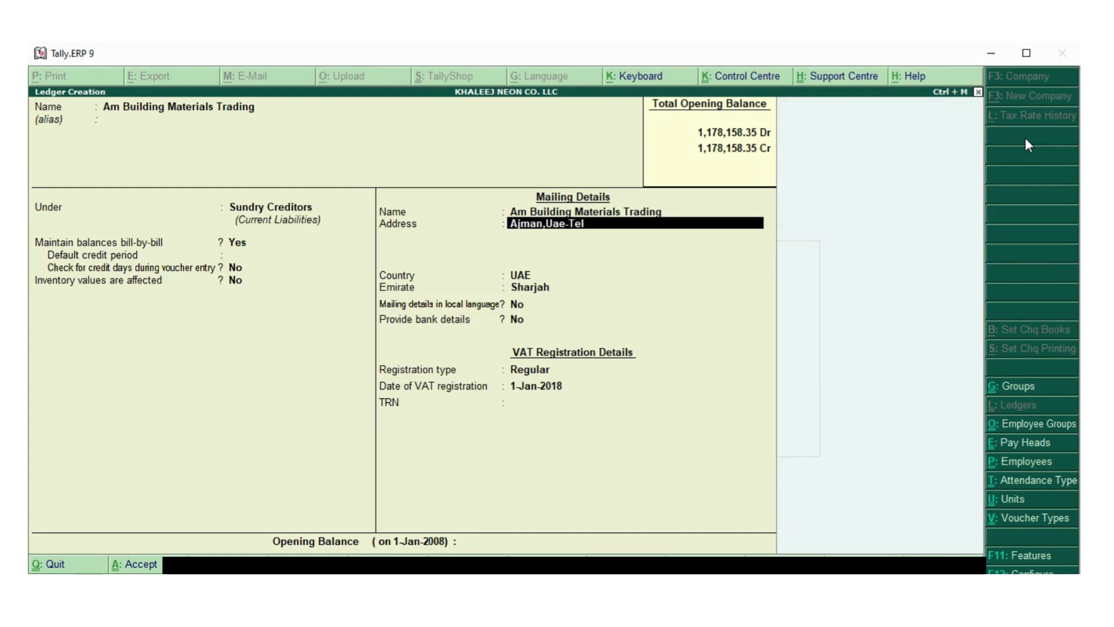
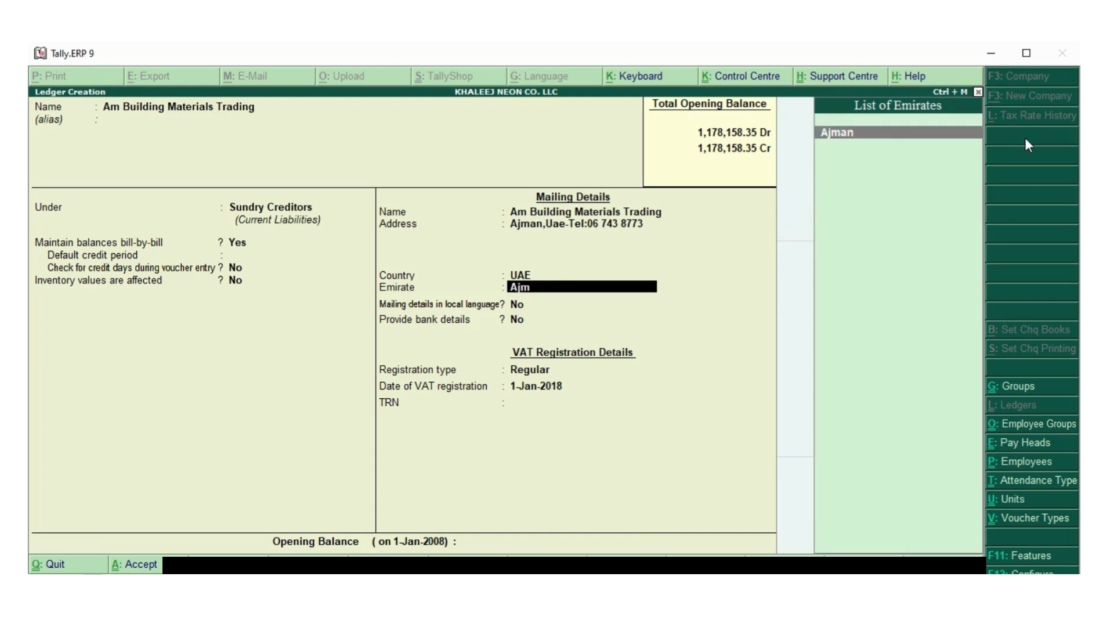
- Set the supplier's emirate to Ajman, enter its VAT TRN, and accept the ledger
{"action": "left_click", "coordinate": [832, 132]}
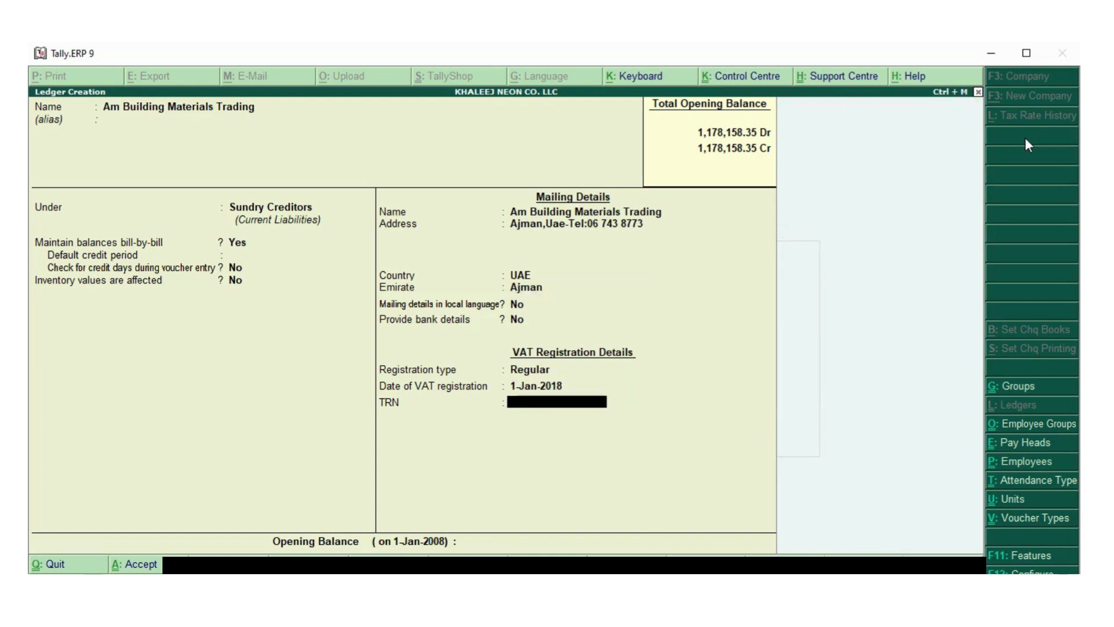
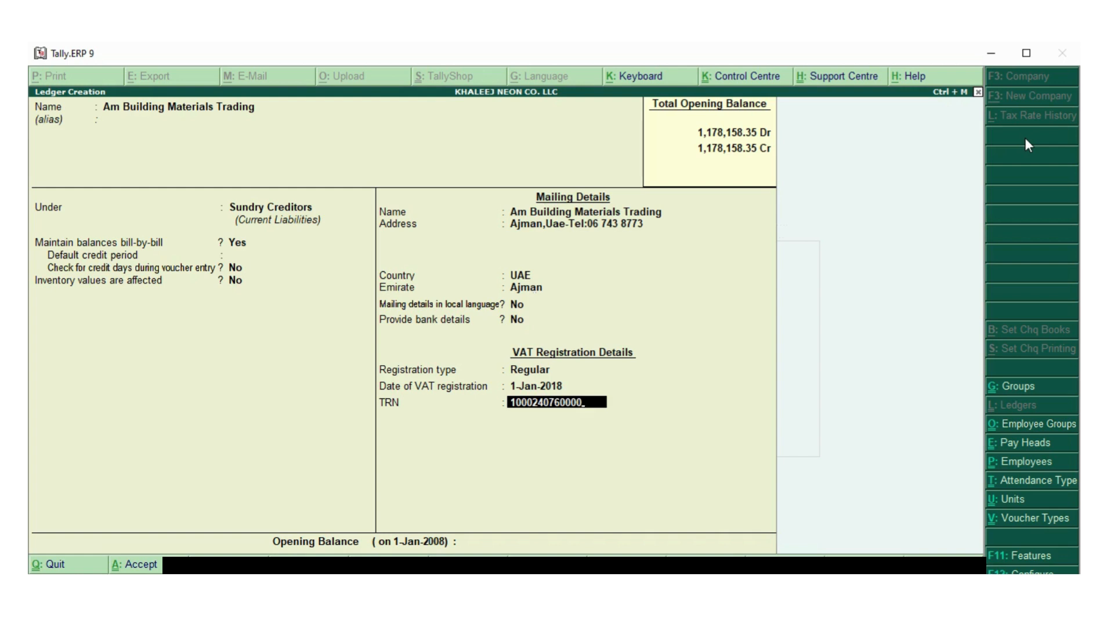
{"action": "key", "text": "enter"}
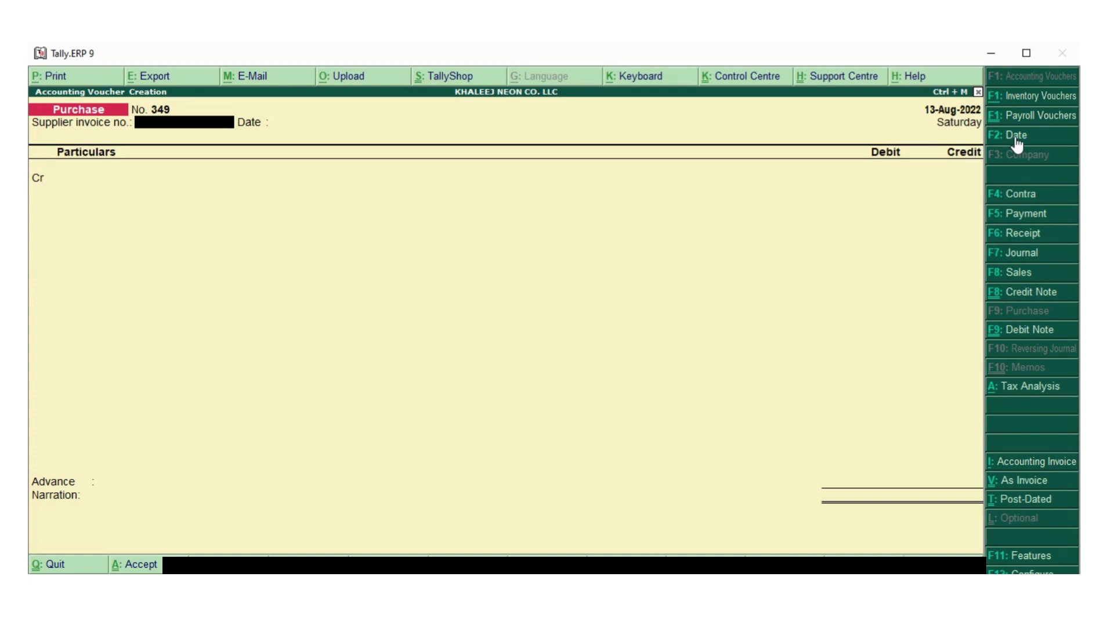
- Enter invoice AM007211, select Am Building Materials Trading with Primary address, and credit 571
{"action": "type", "text": "AM00"}
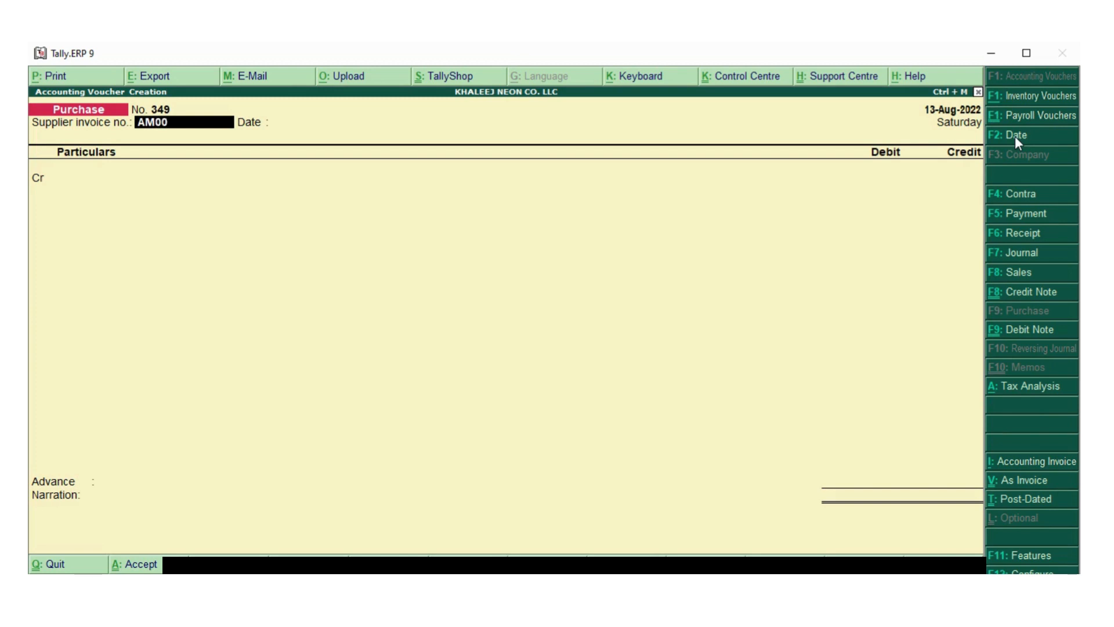
{"action": "type", "text": "7211"}
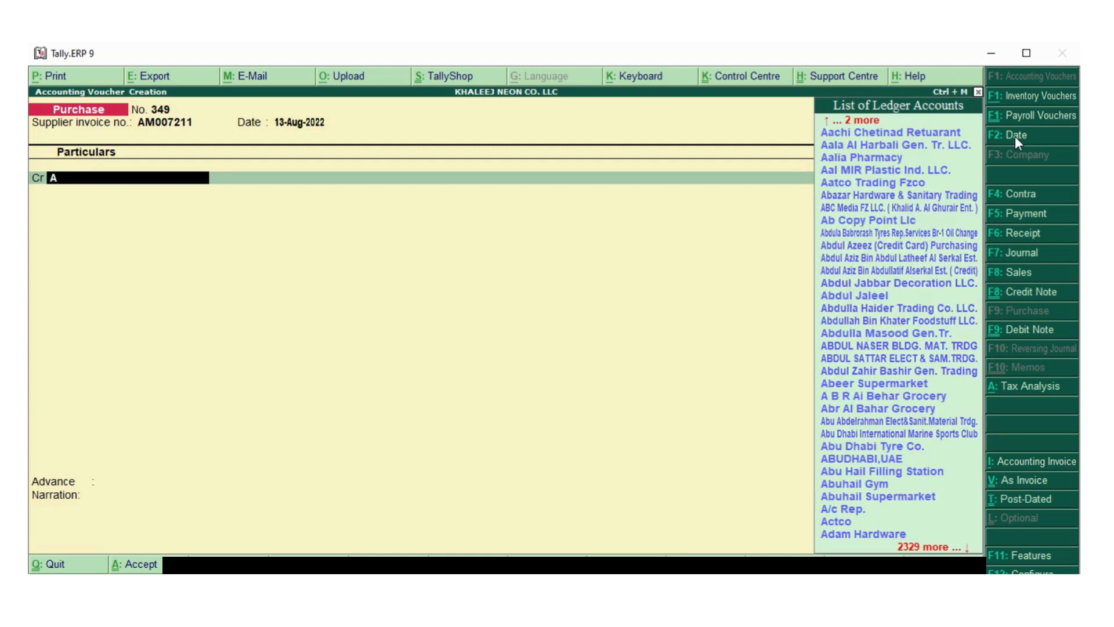
{"action": "type", "text": "M BUI"}
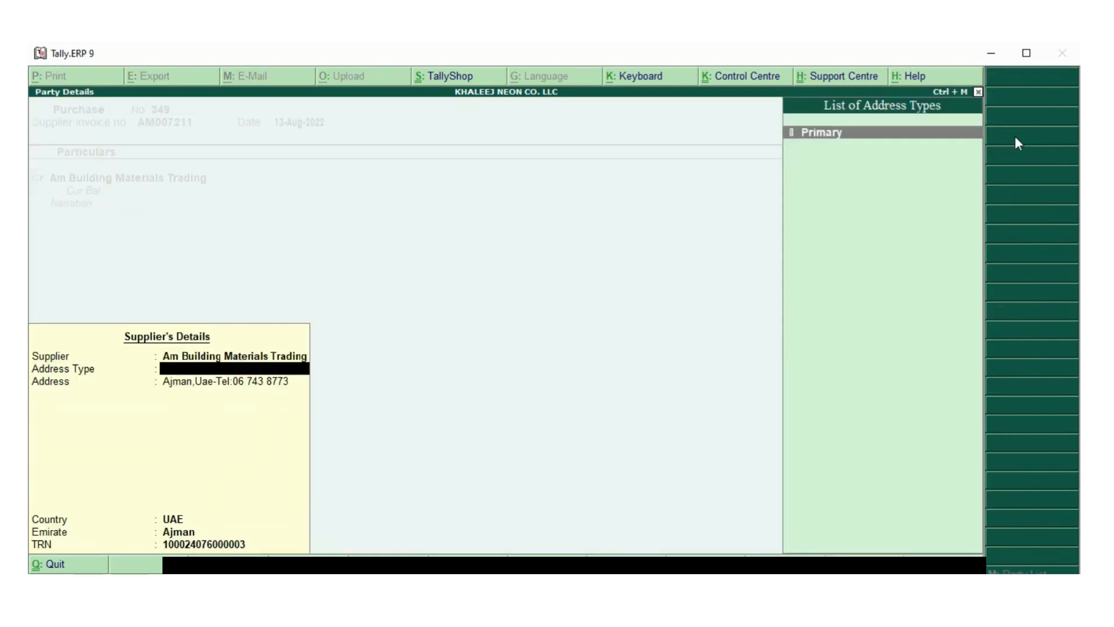
{"action": "left_click", "coordinate": [822, 132]}
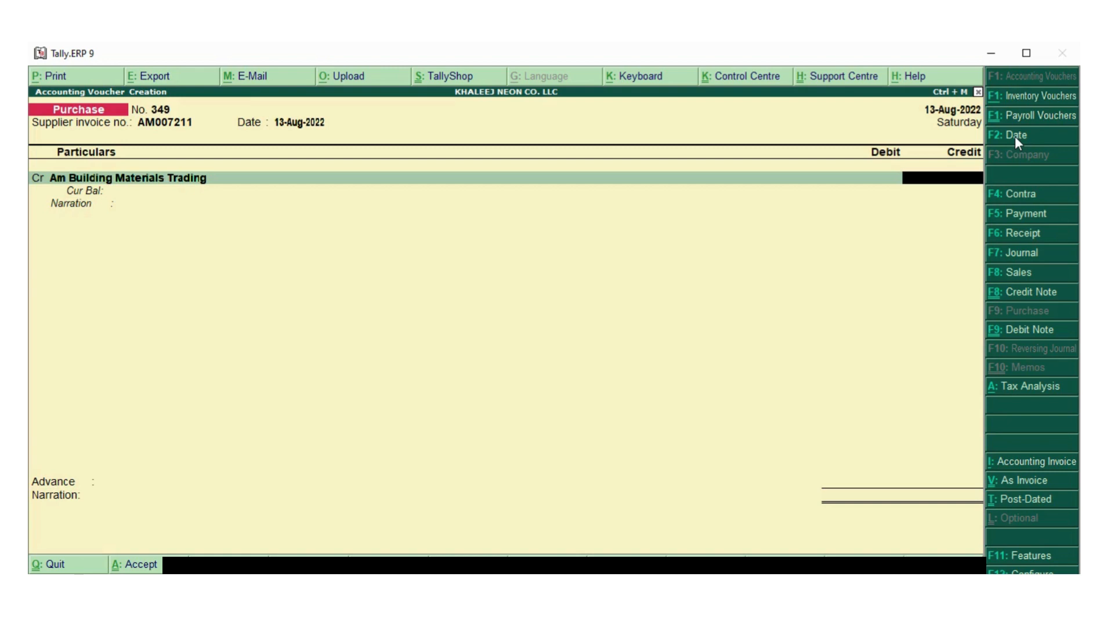
{"action": "type", "text": "571.00"}
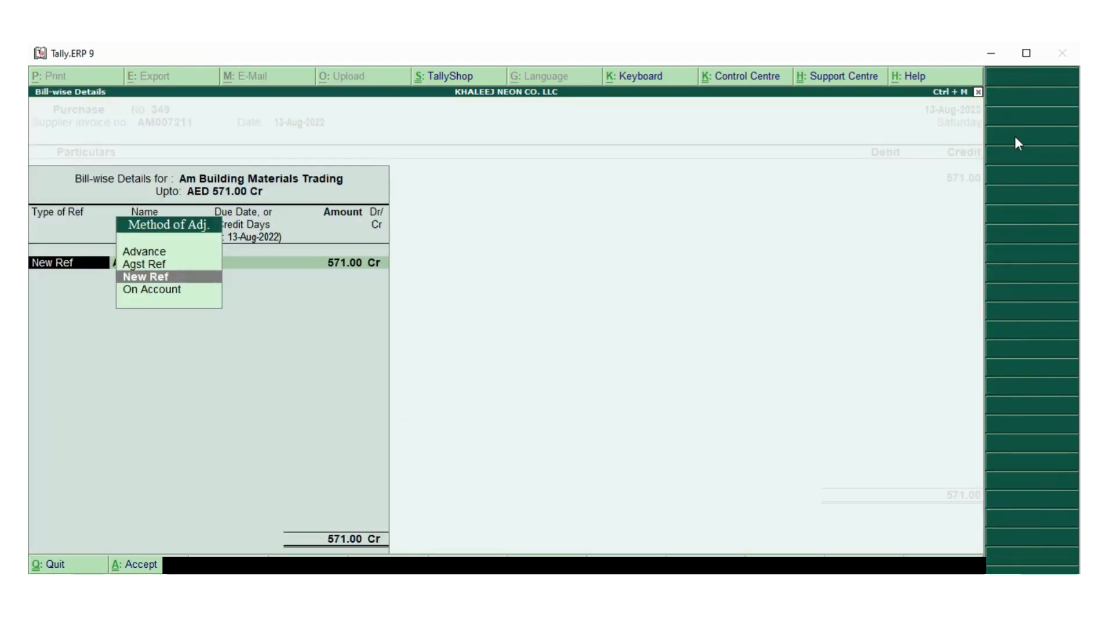
- Record the bill as a new reference, then debit Purchases 544 and VAT 27
{"action": "left_click", "coordinate": [146, 275]}
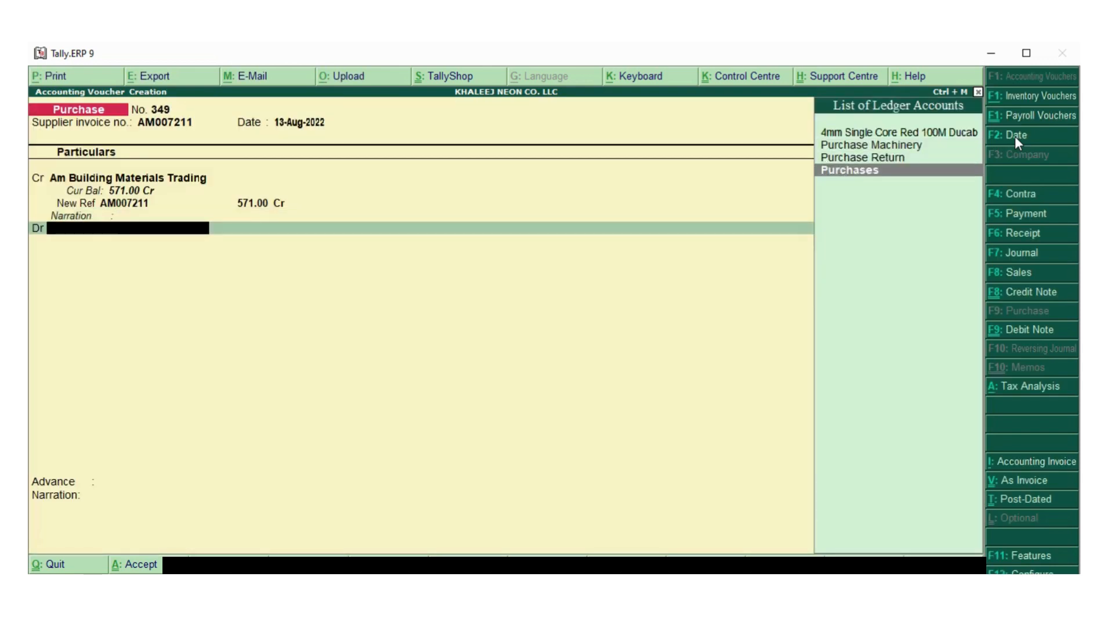
{"action": "left_click", "coordinate": [849, 169]}
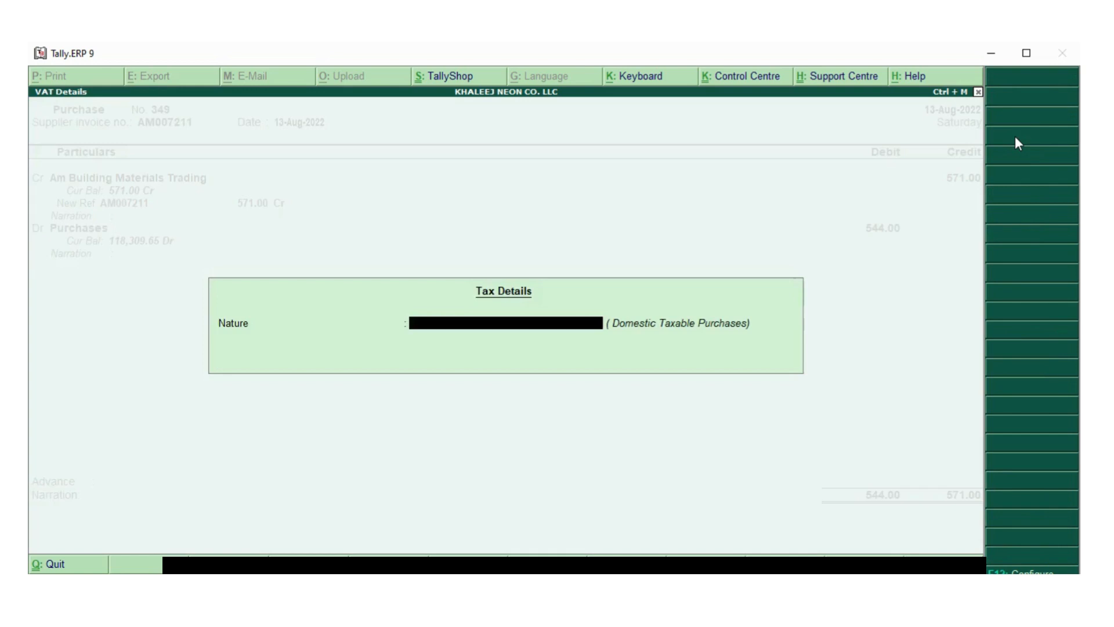
{"action": "type", "text": "V"}
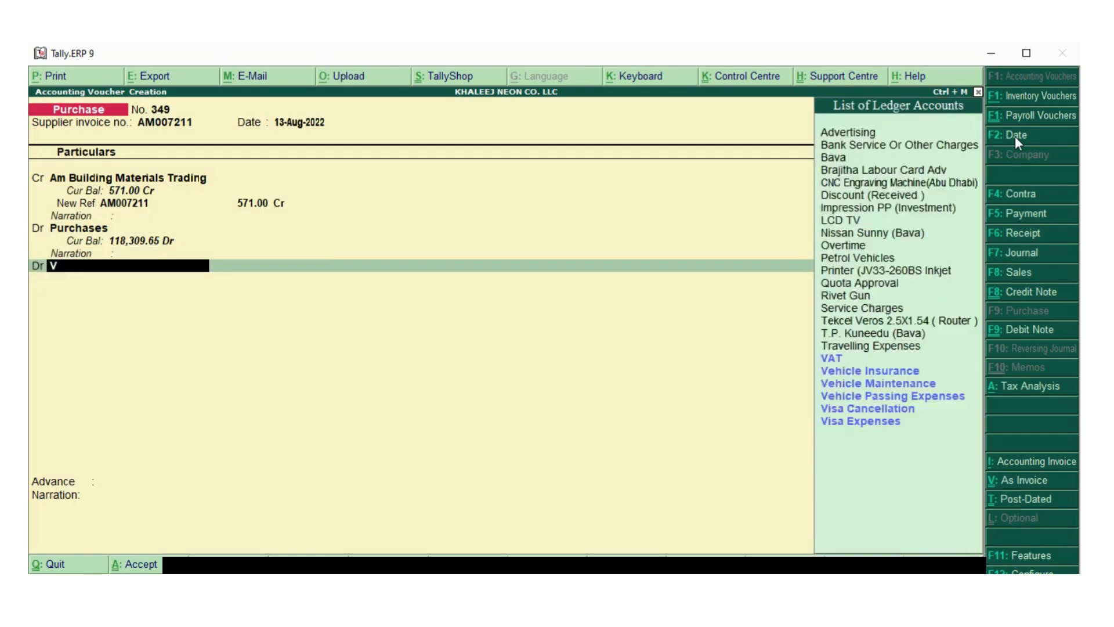
{"action": "left_click", "coordinate": [830, 358]}
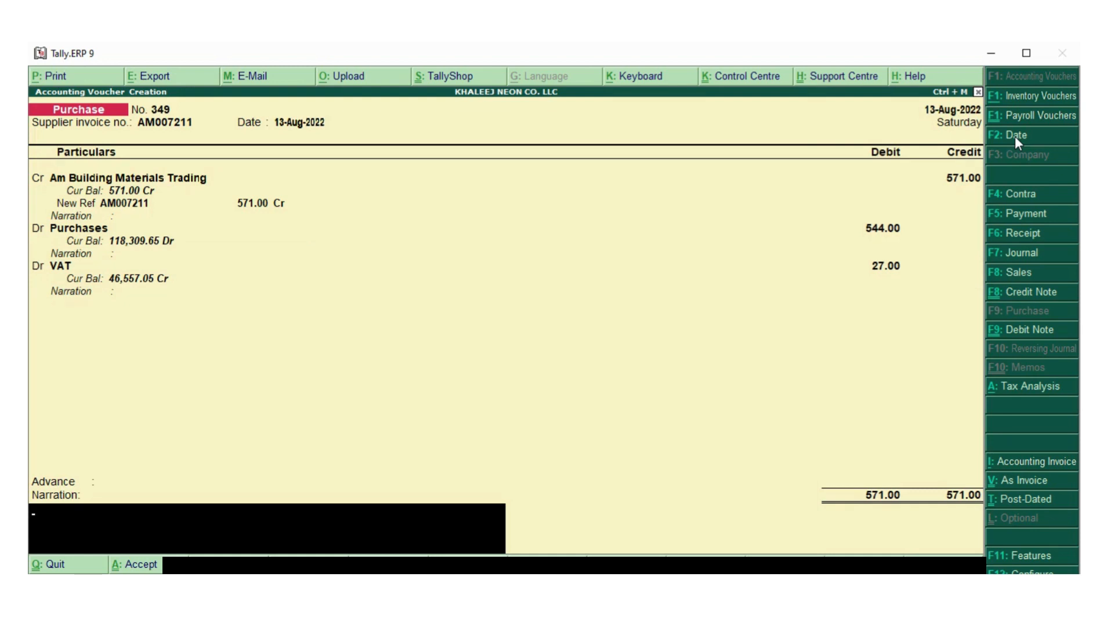
- Add narration 'FOUNDATION BOLT 18X600-32PCS@17/P' and save voucher 349
{"action": "type", "text": "F"}
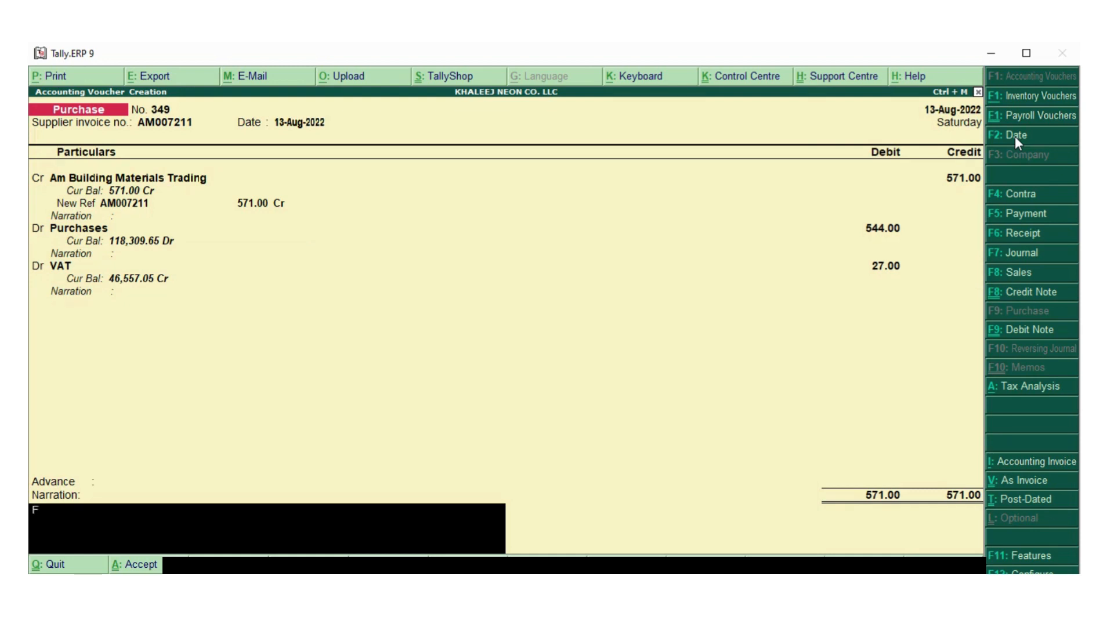
{"action": "type", "text": "OUNDATION B"}
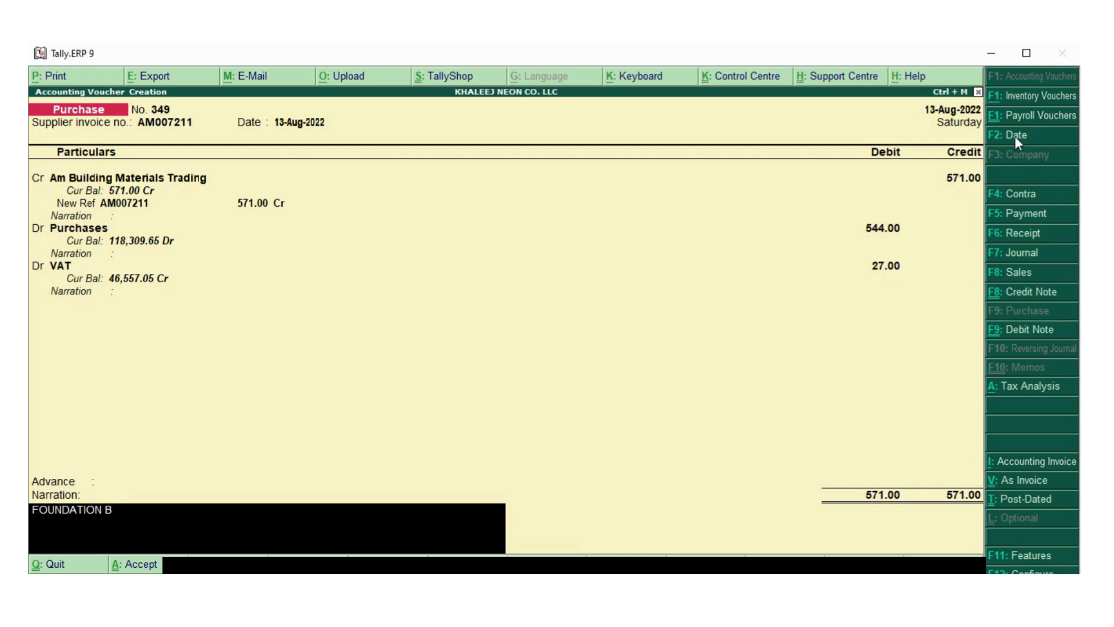
{"action": "type", "text": "OLT"}
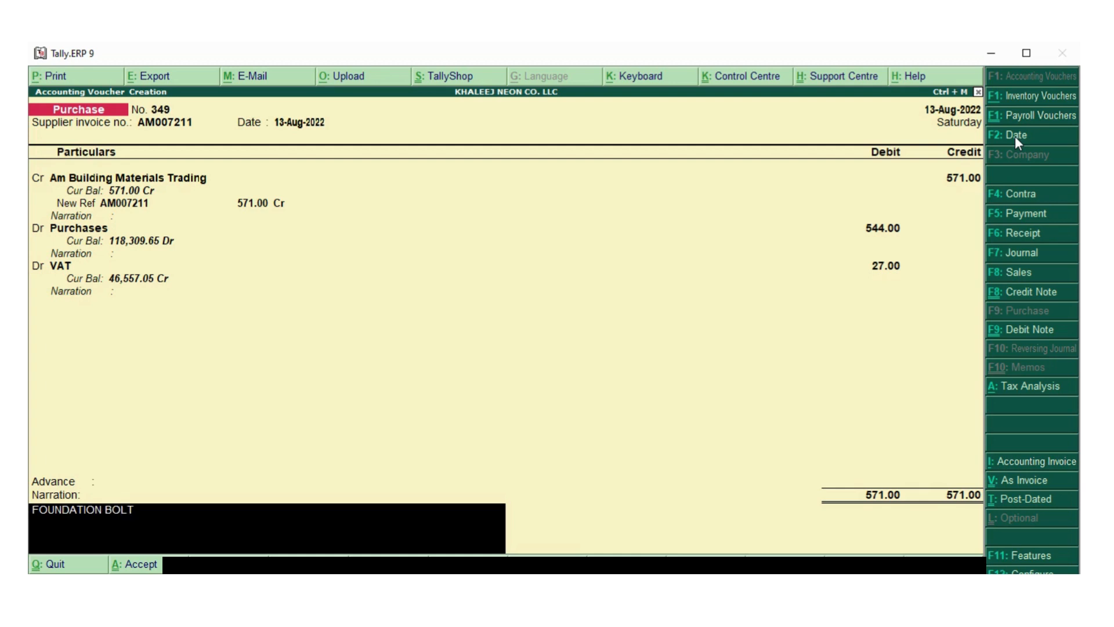
{"action": "type", "text": "18X60"}
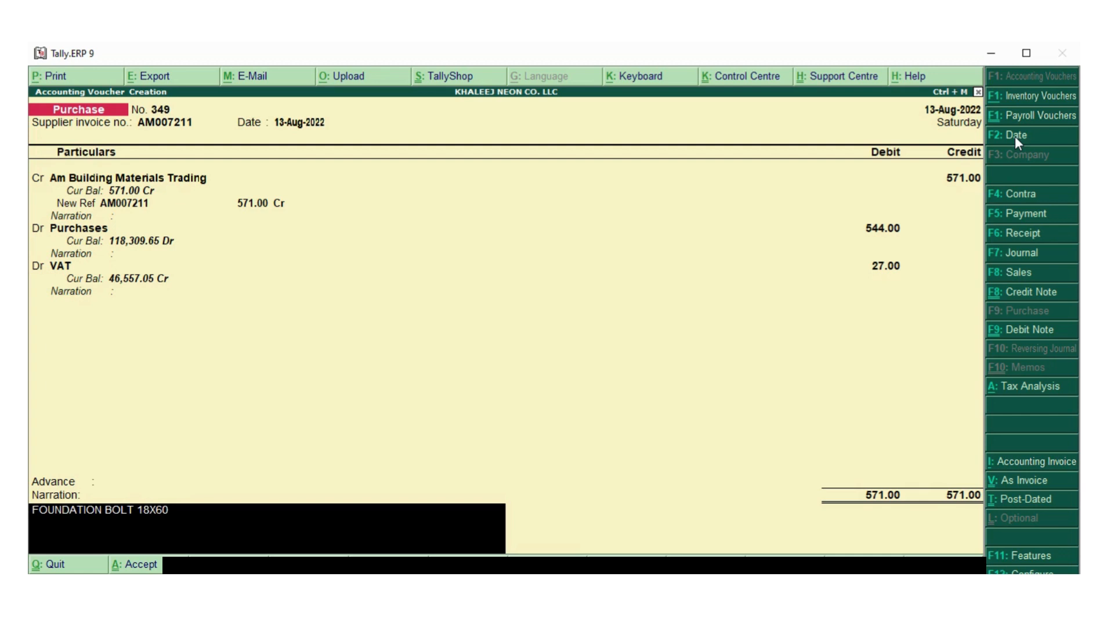
{"action": "type", "text": "0-"}
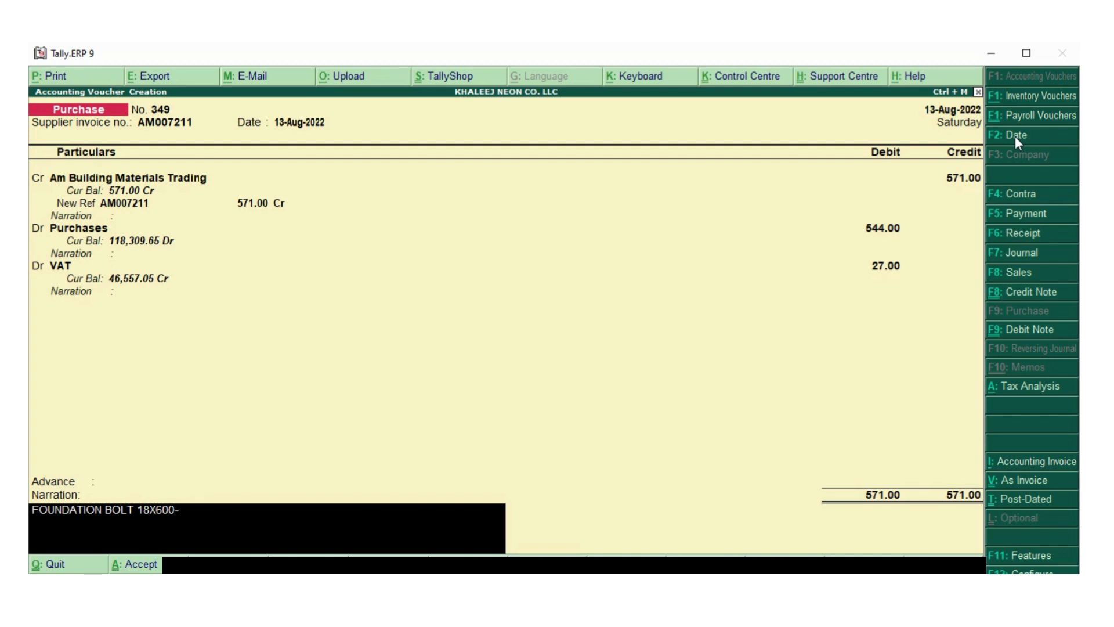
{"action": "type", "text": "32PCS@"}
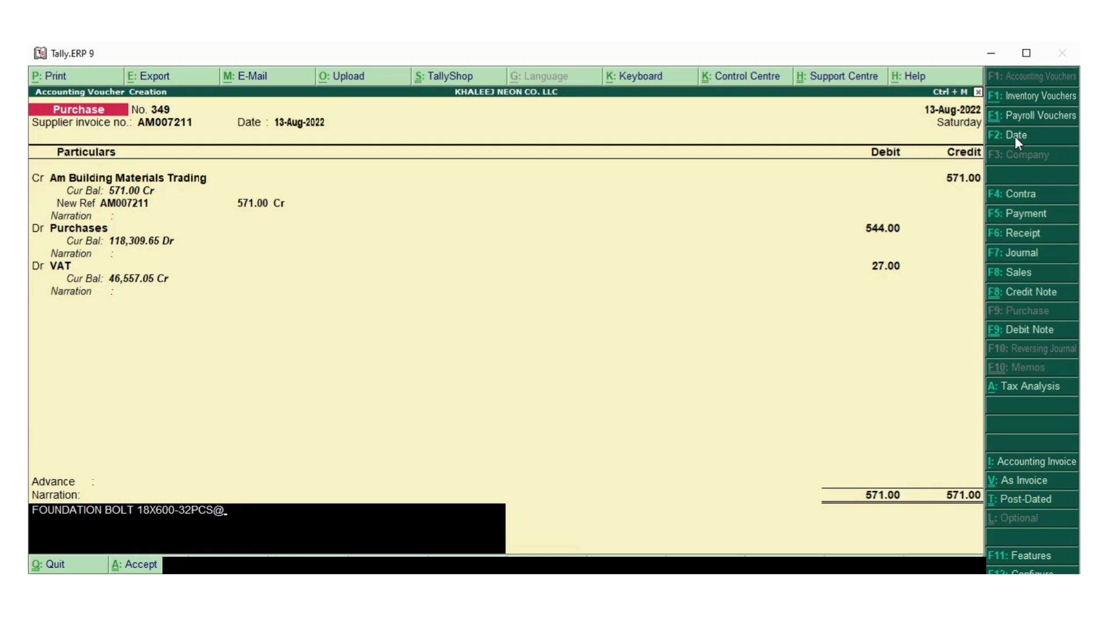
{"action": "type", "text": "17/P"}
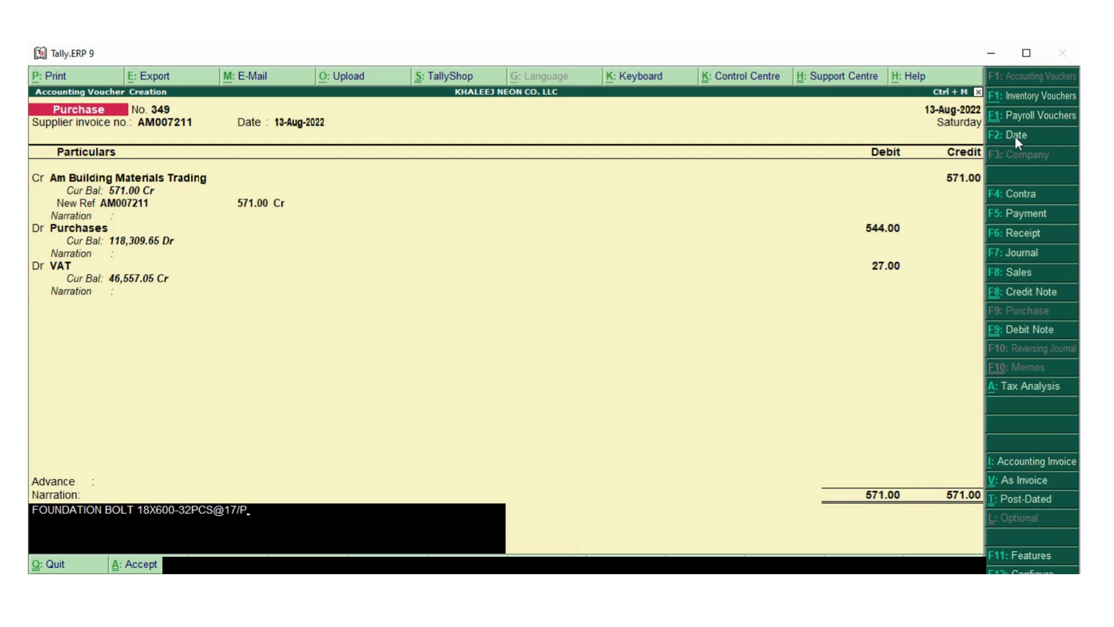
{"action": "key", "text": "enter"}
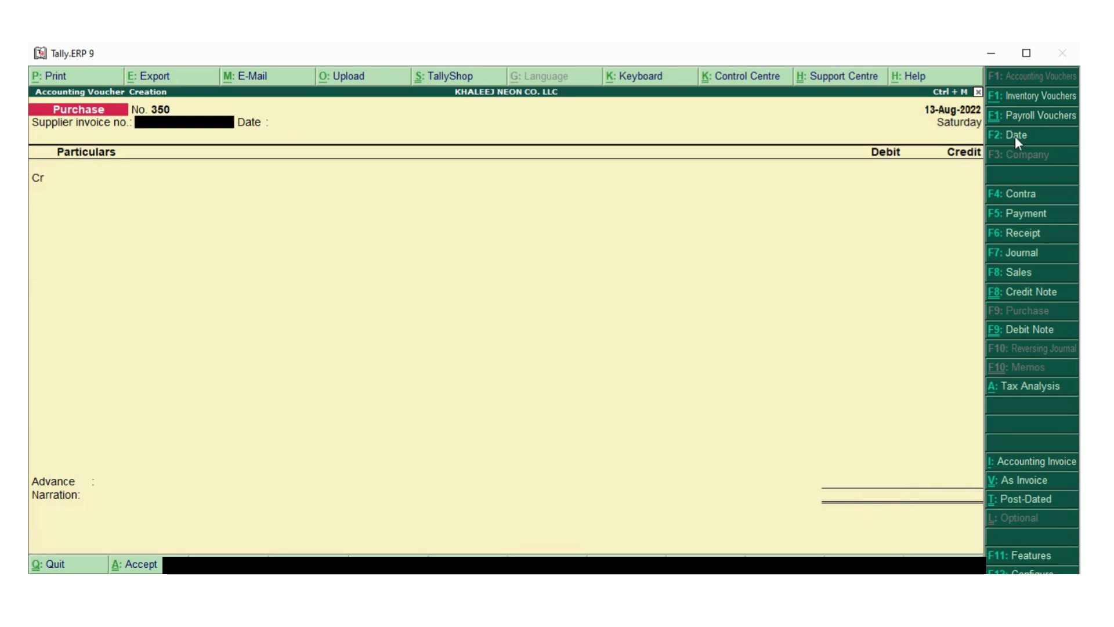